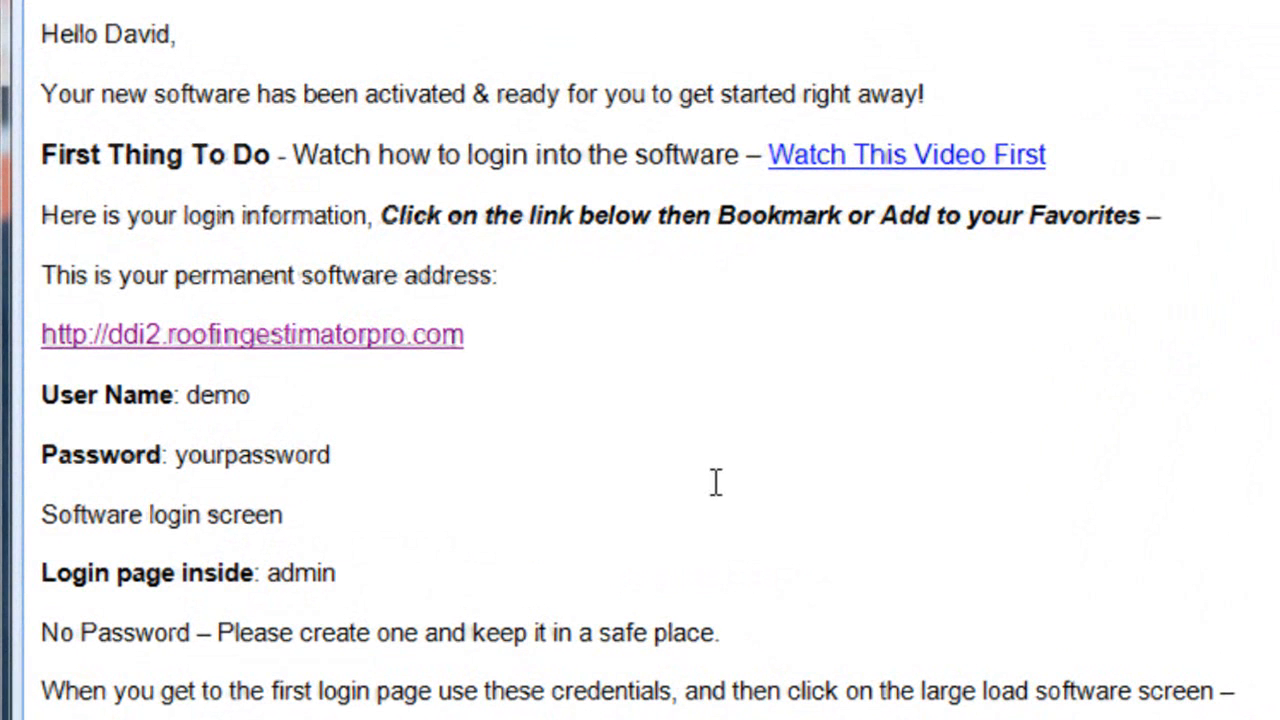
mouse_move(564, 284)
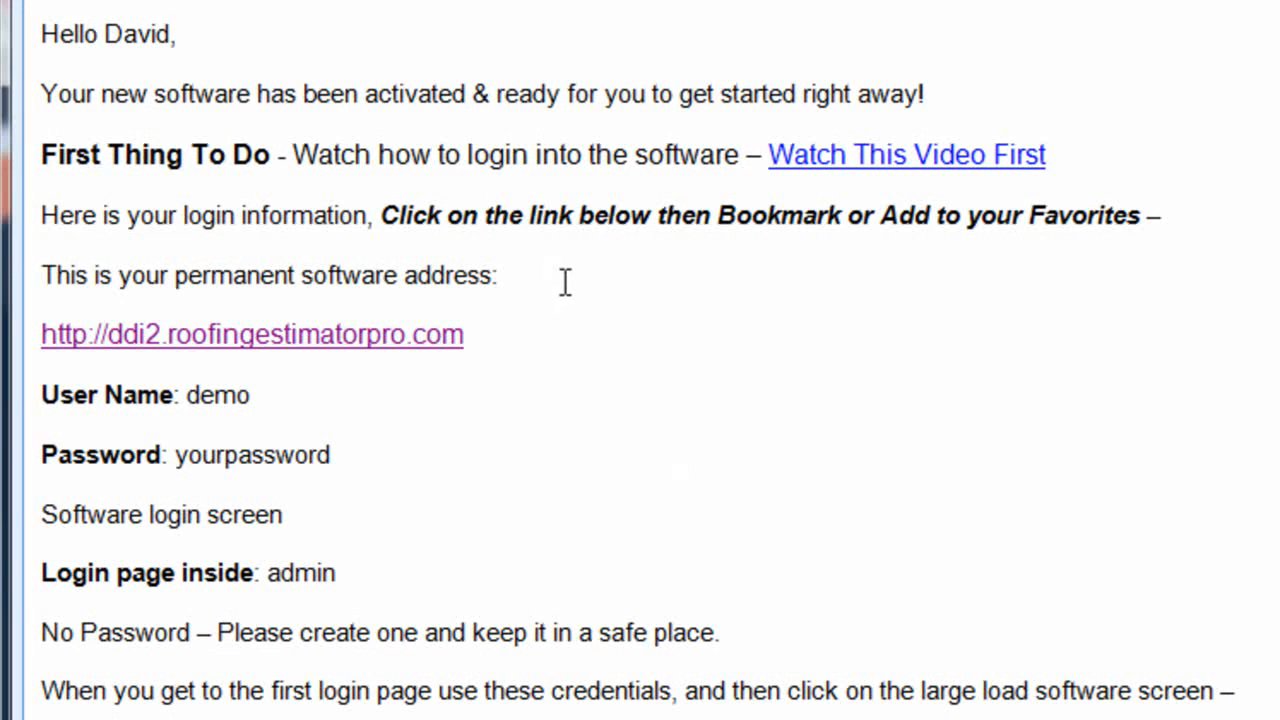
Step: Pick out the demo user name and example password shown for the site
drag(172, 276, 496, 276)
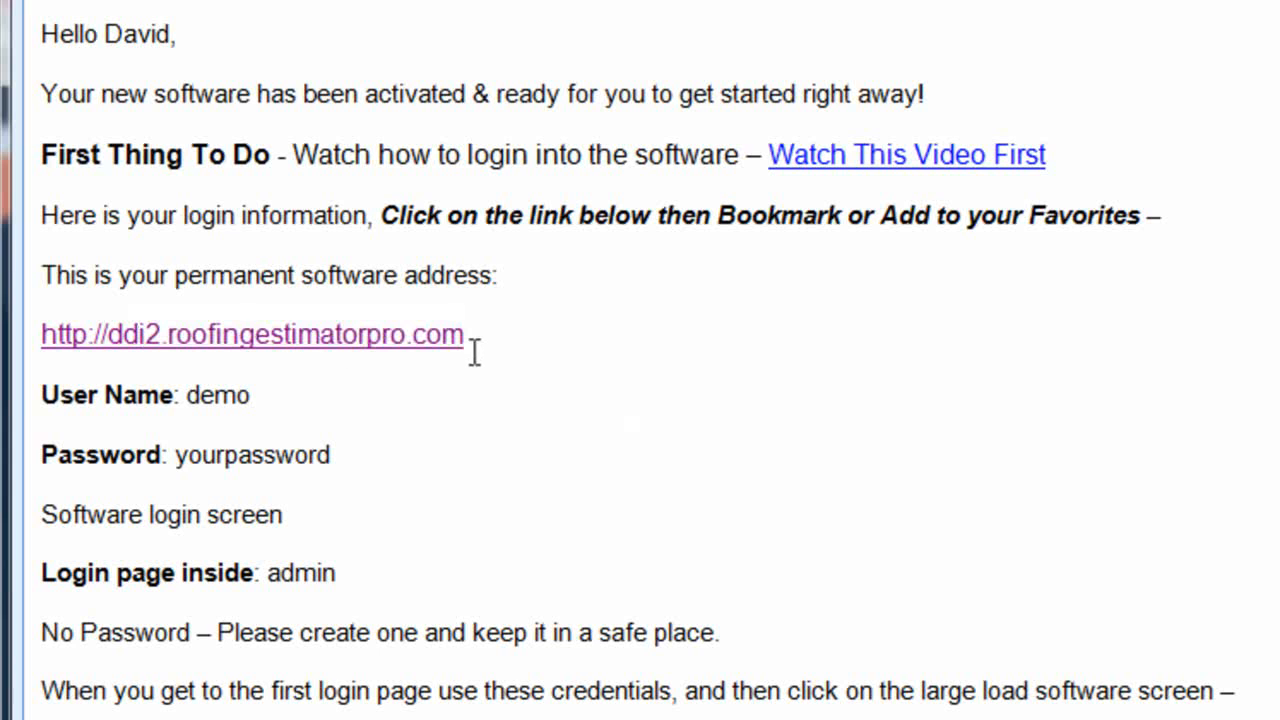
mouse_move(290, 438)
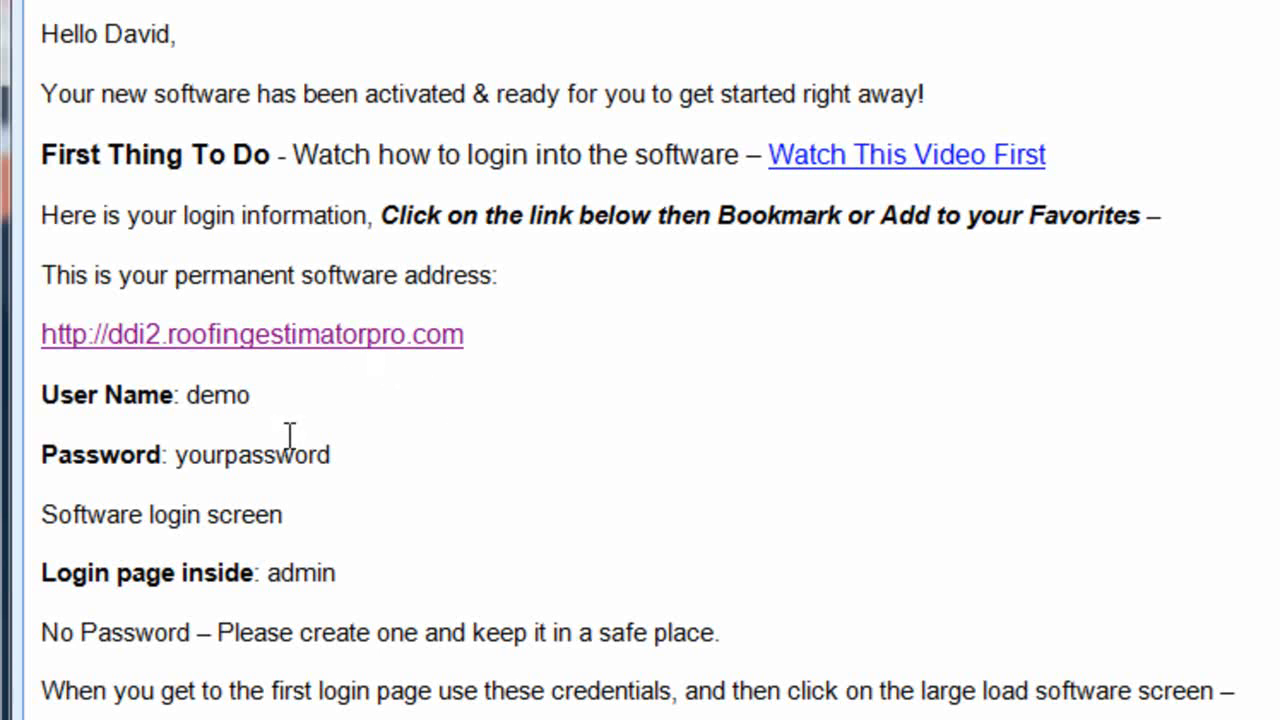
double_click(216, 396)
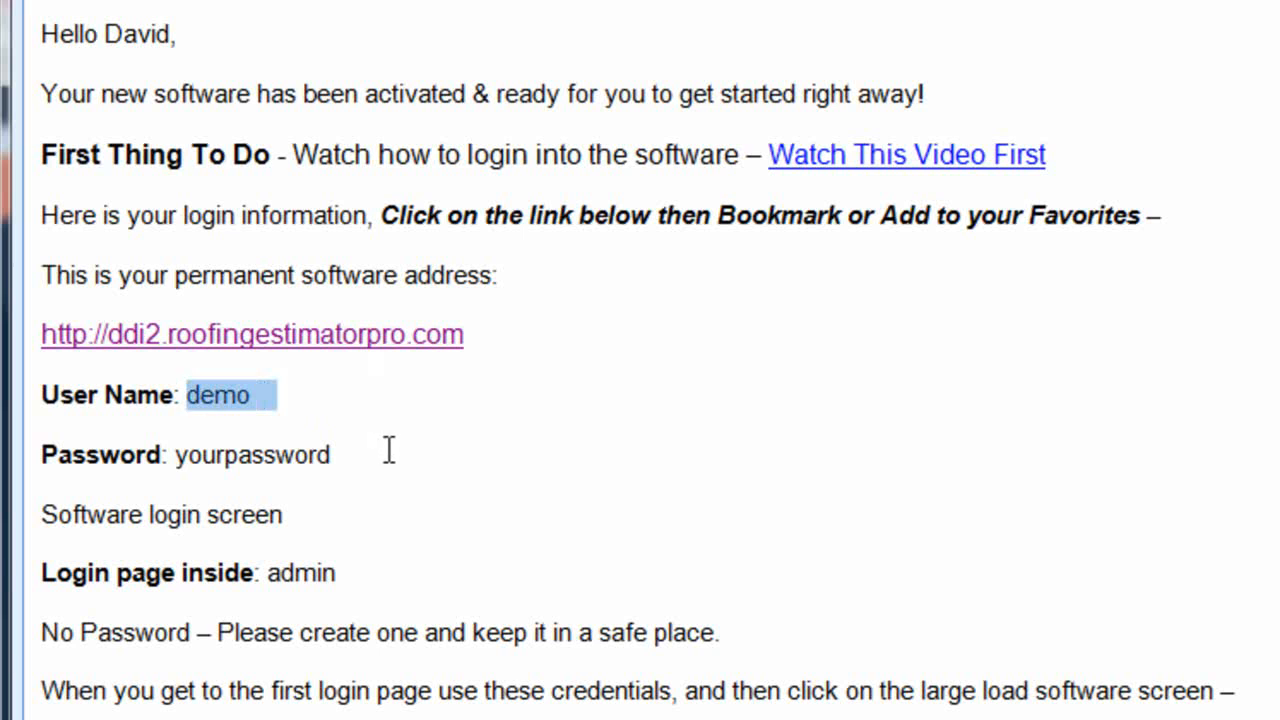
double_click(252, 456)
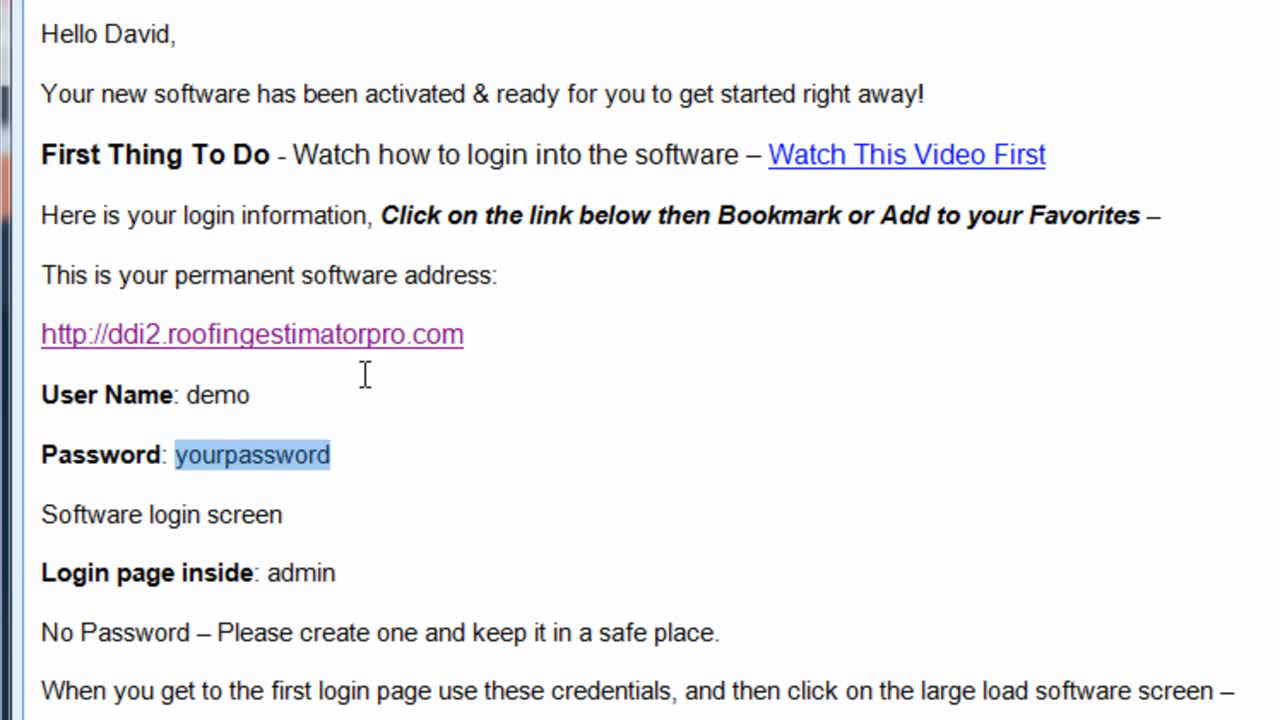
mouse_move(236, 456)
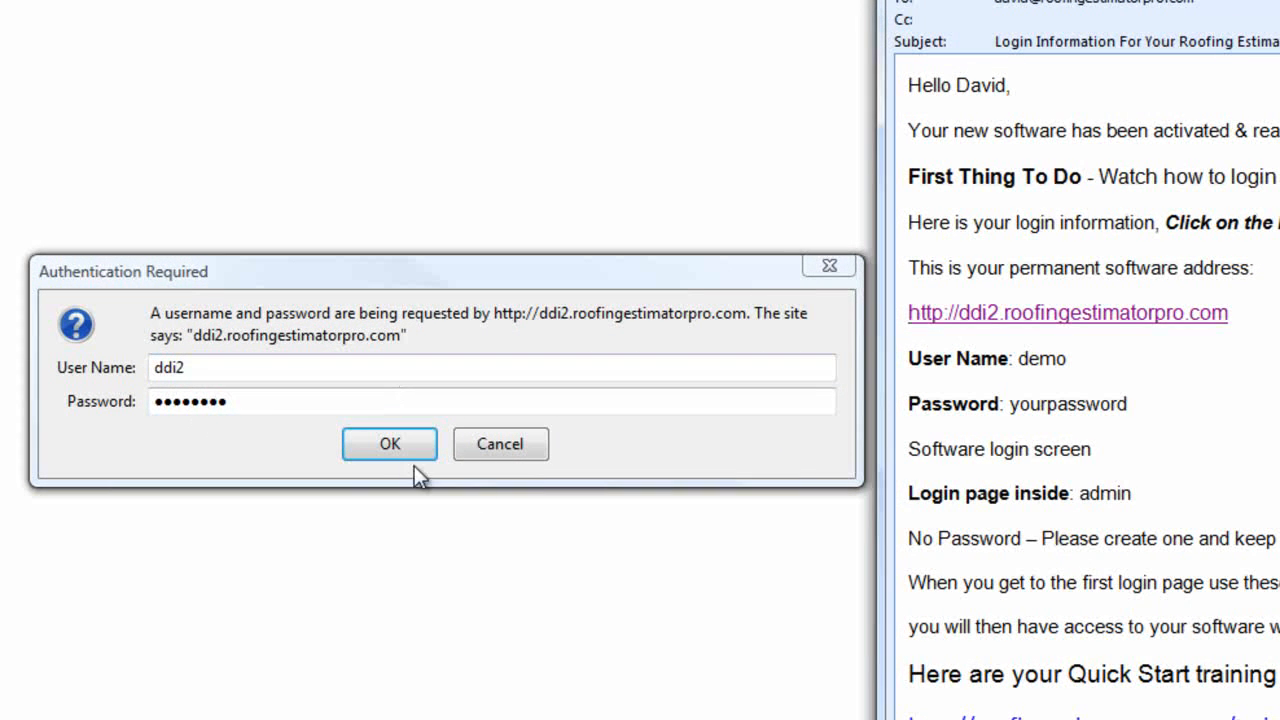
Step: Accept the Authentication Required dialog and launch the software via Load Software
click(388, 444)
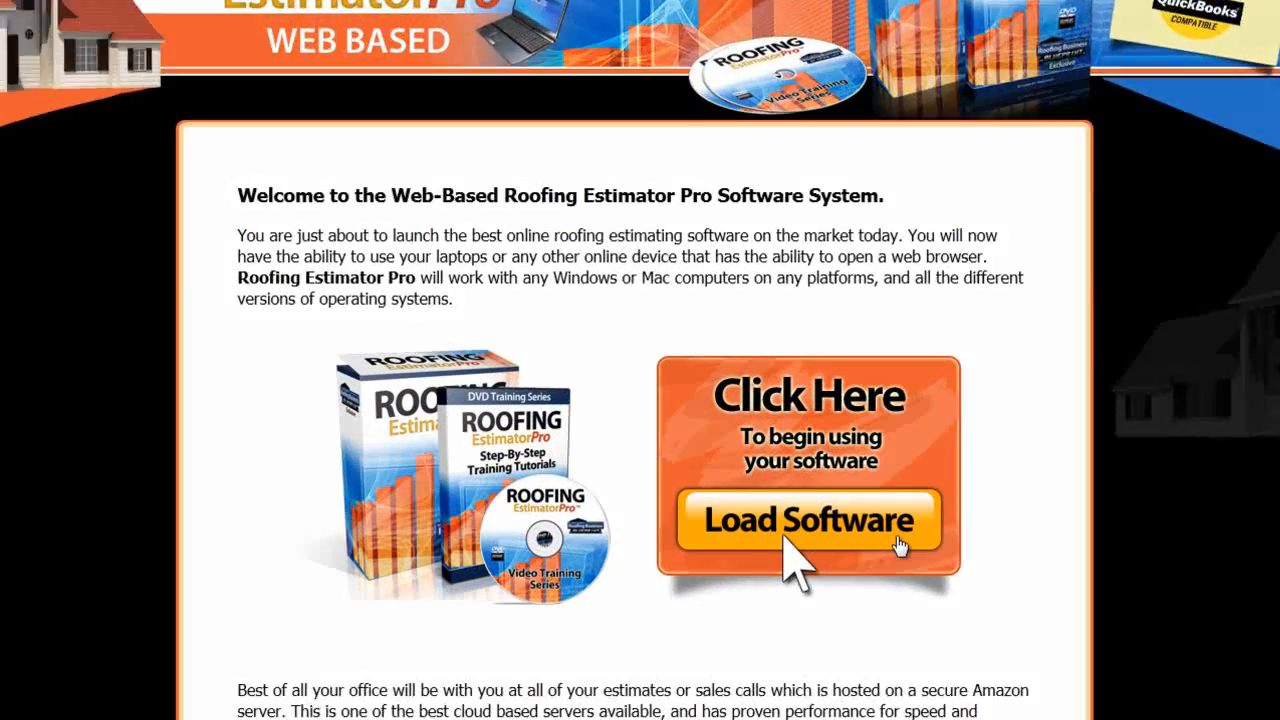
click(808, 520)
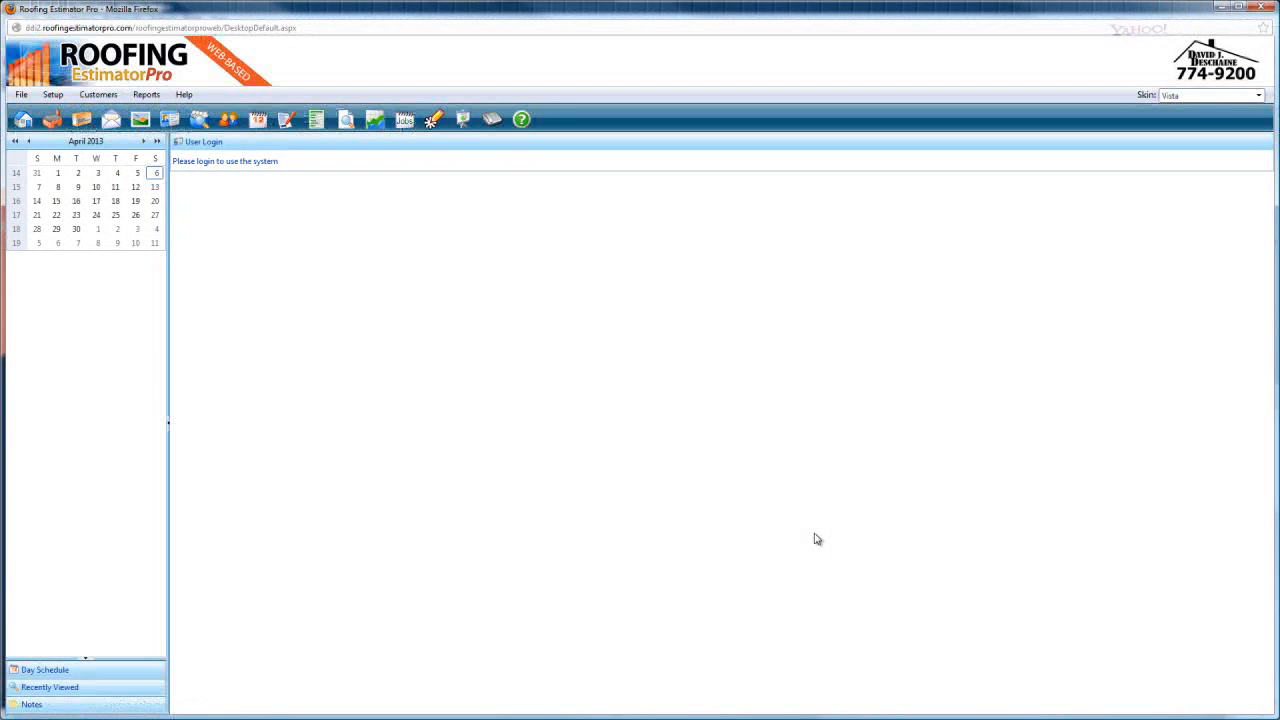
Step: Log out via File > Logout, then bring up the Login form via File > Login
click(20, 94)
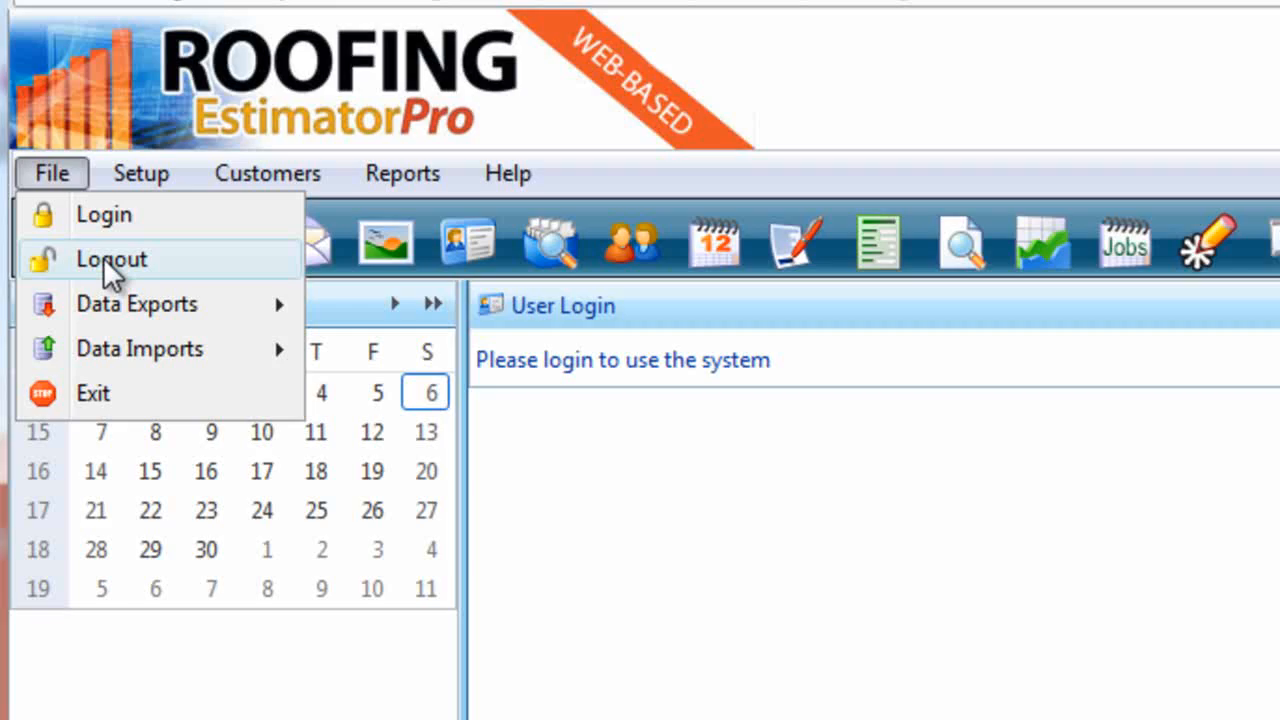
click(110, 260)
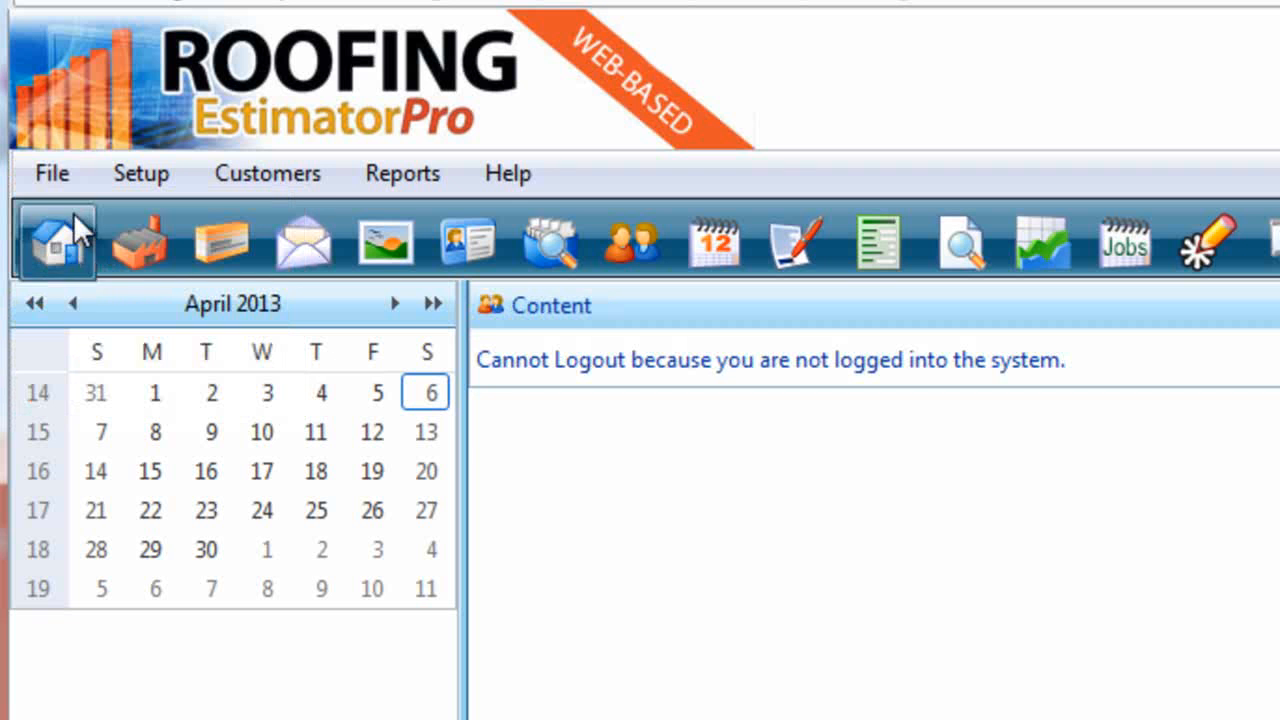
click(52, 172)
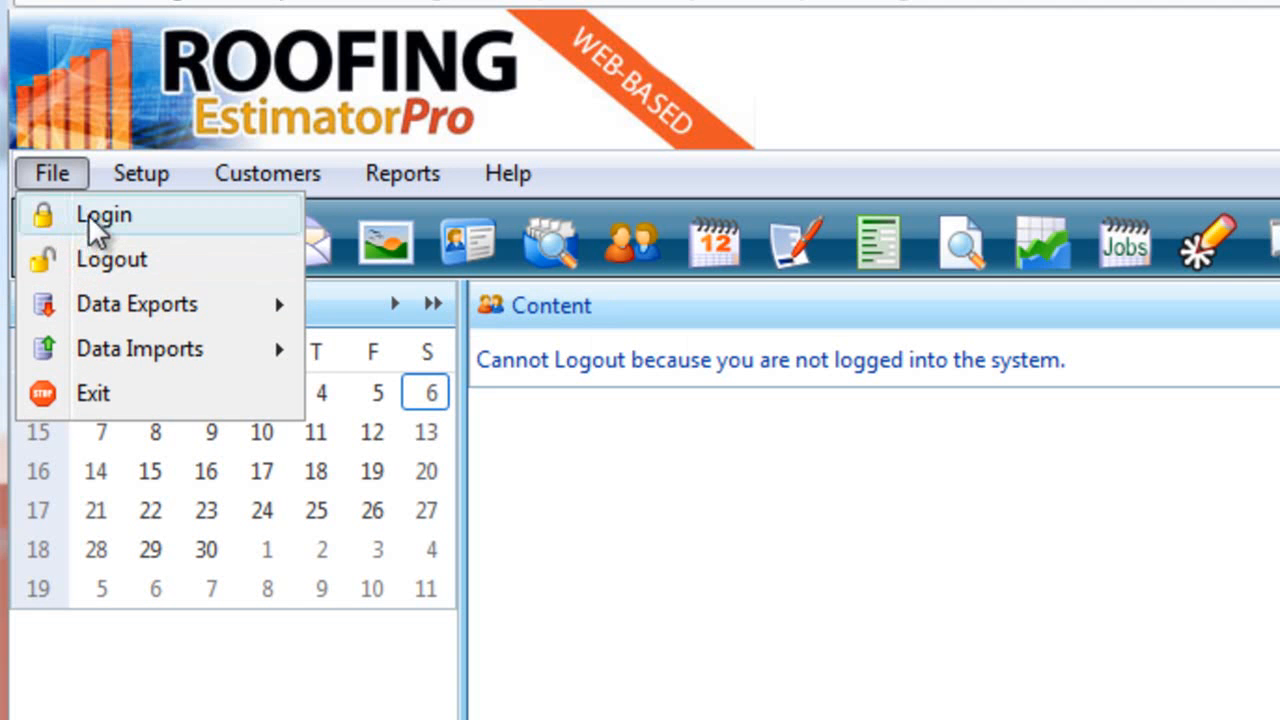
click(104, 214)
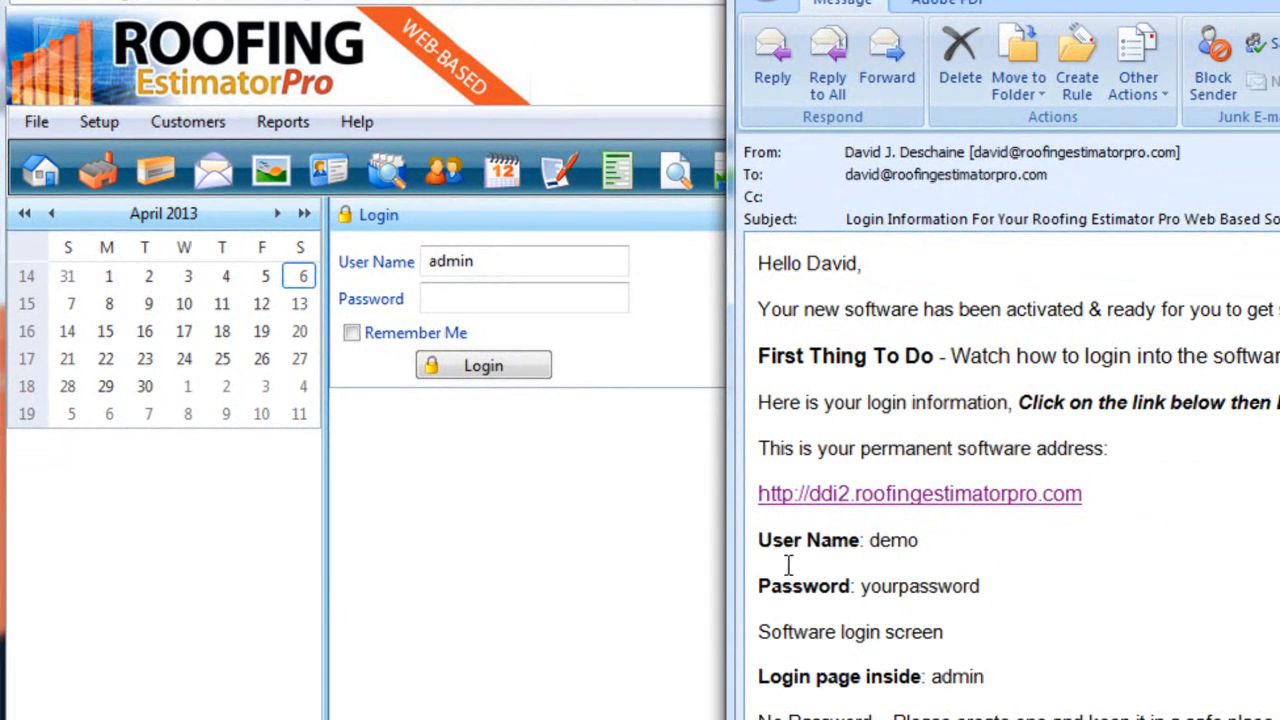
Step: Copy the admin login name from the activation email into User Name
scroll(down, 3)
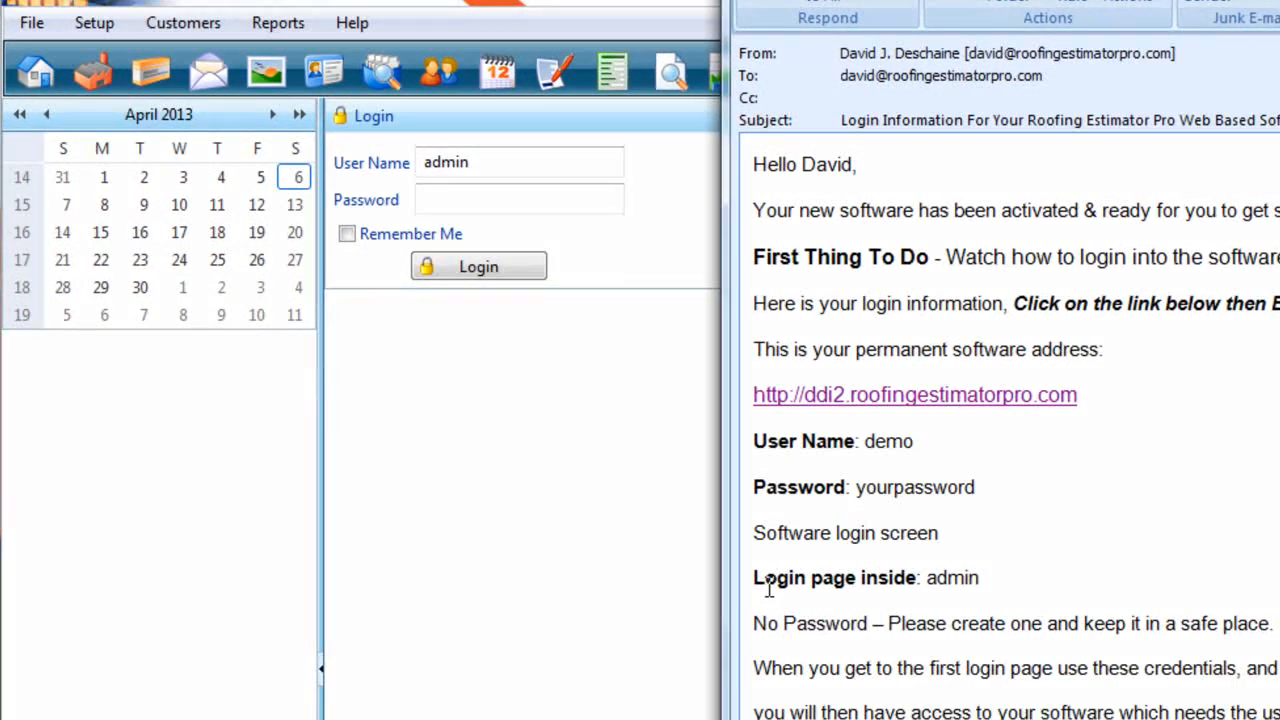
double_click(950, 568)
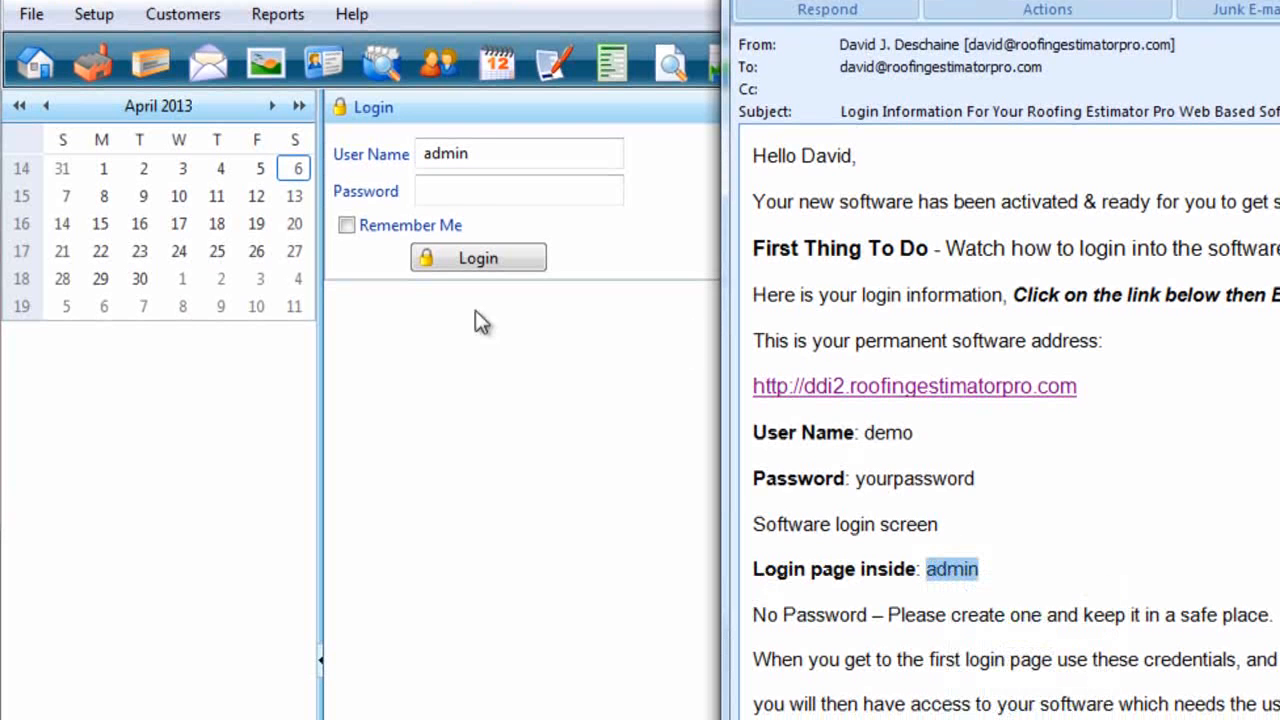
right_click(444, 152)
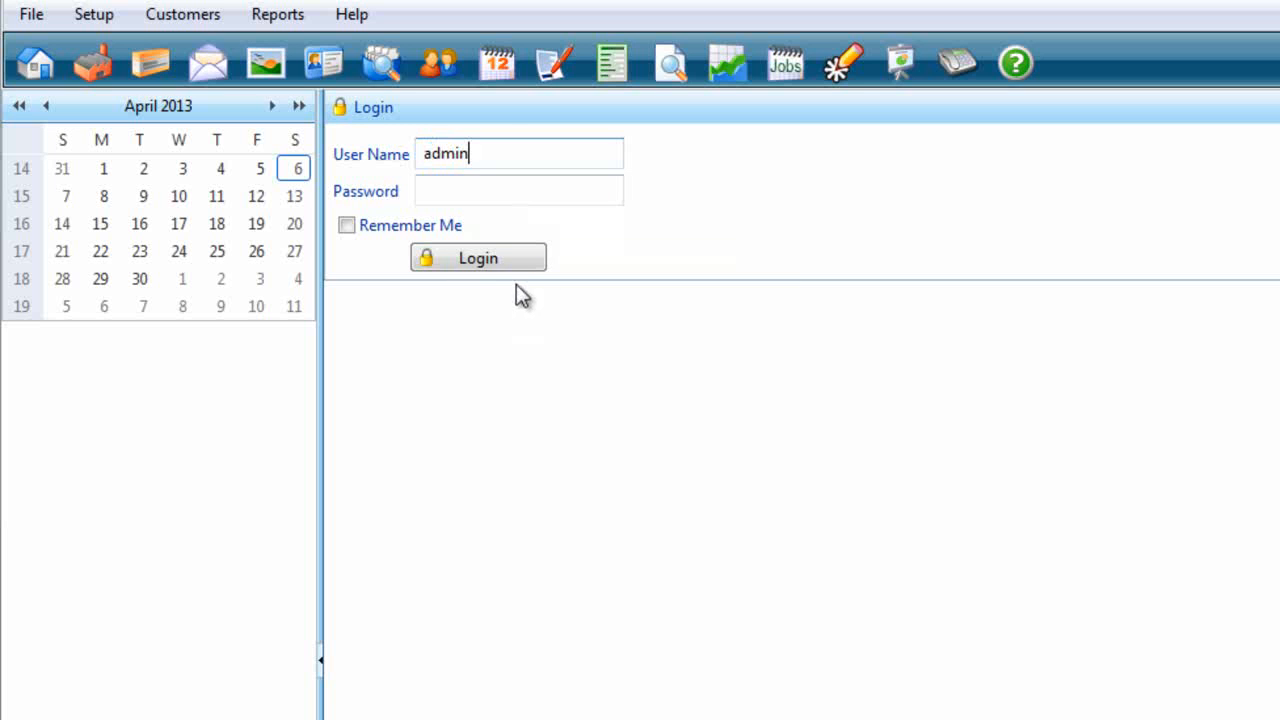
mouse_move(500, 156)
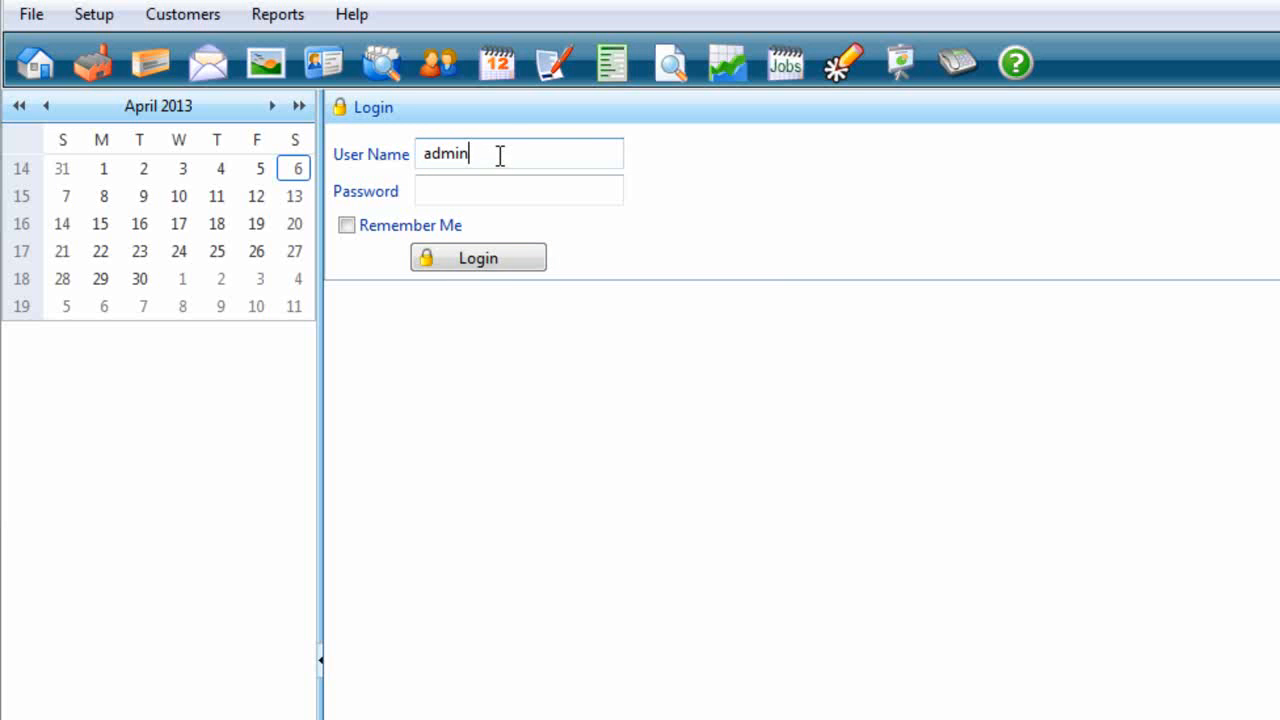
click(518, 190)
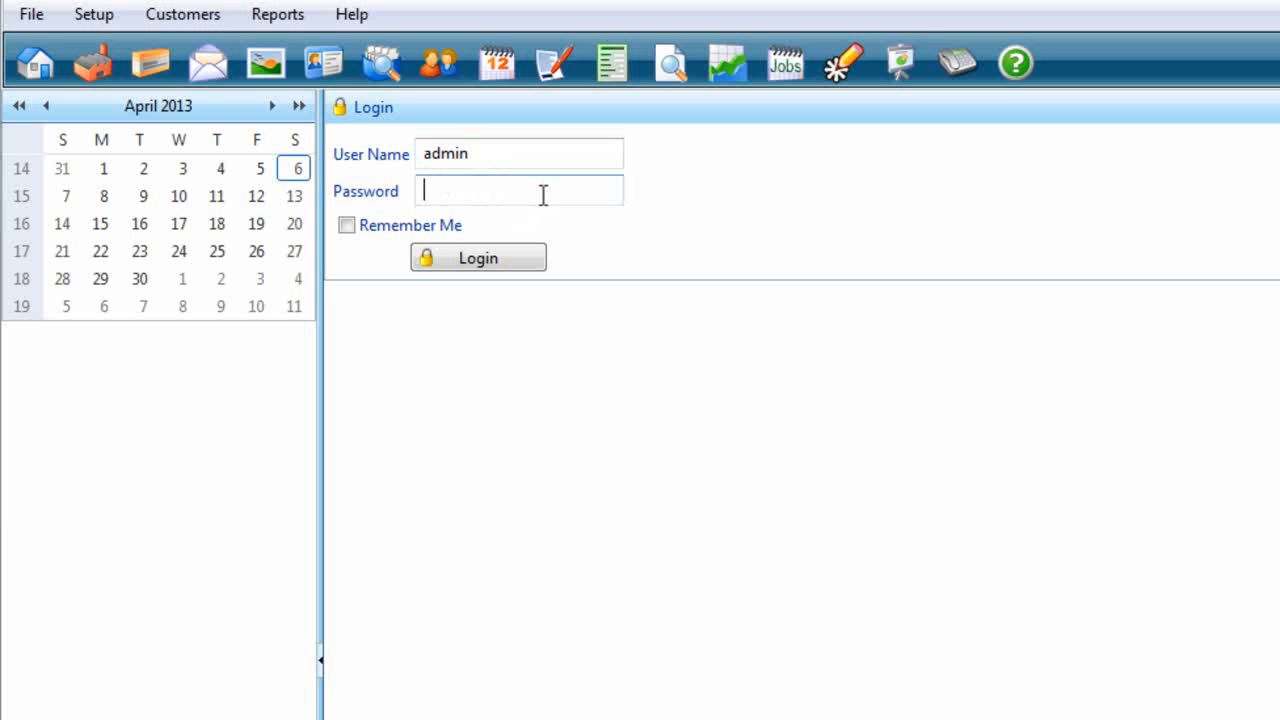
text(password)
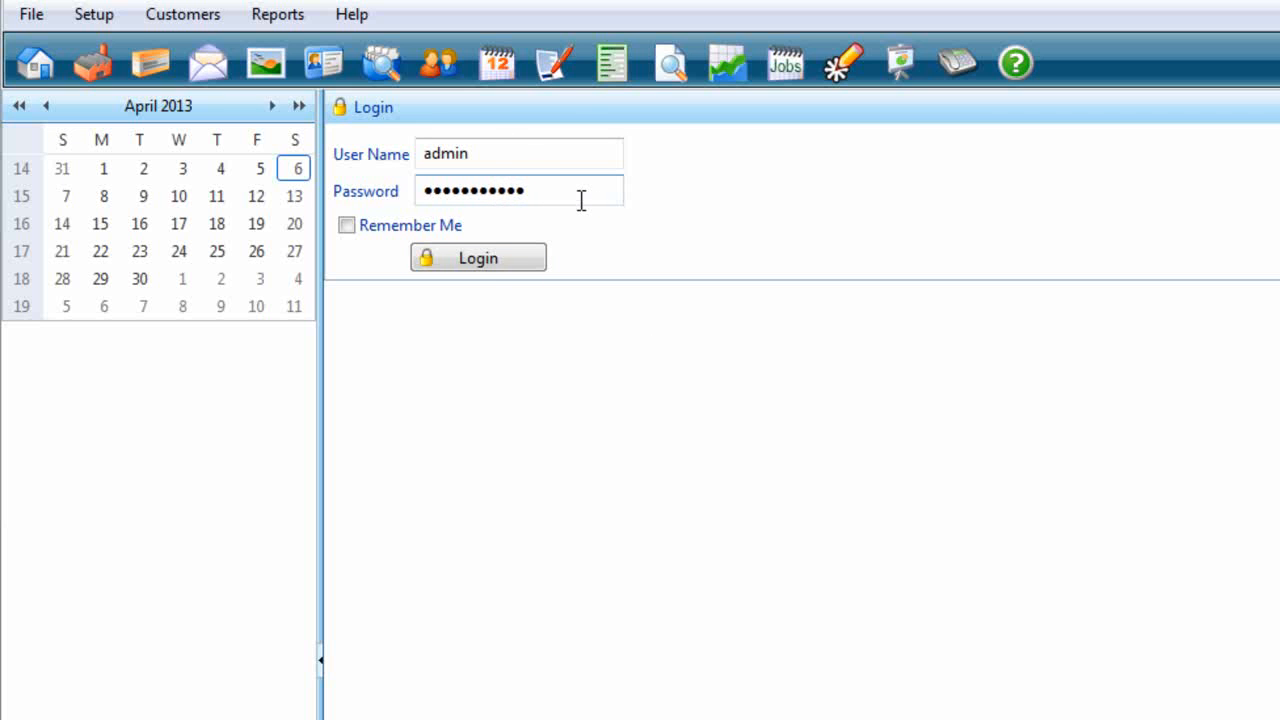
click(478, 256)
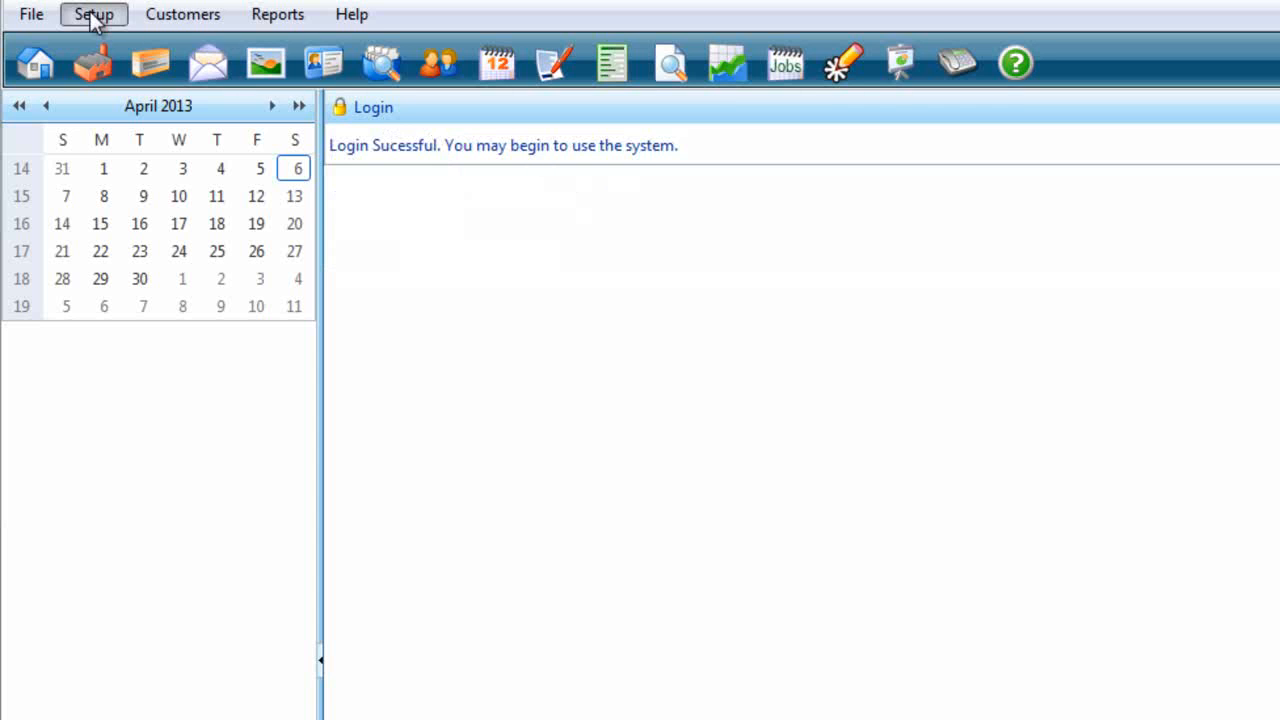
Step: Show the Users list via Setup > Users and edit the admin account's record
click(92, 14)
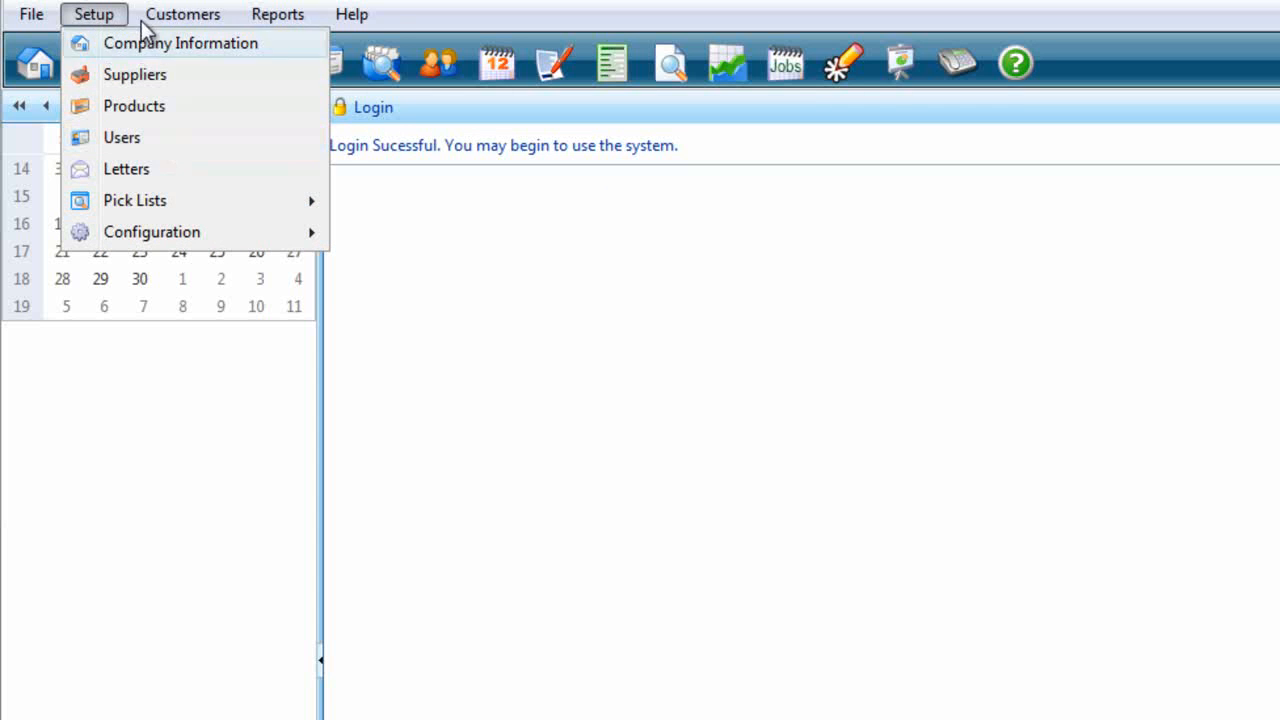
mouse_move(120, 136)
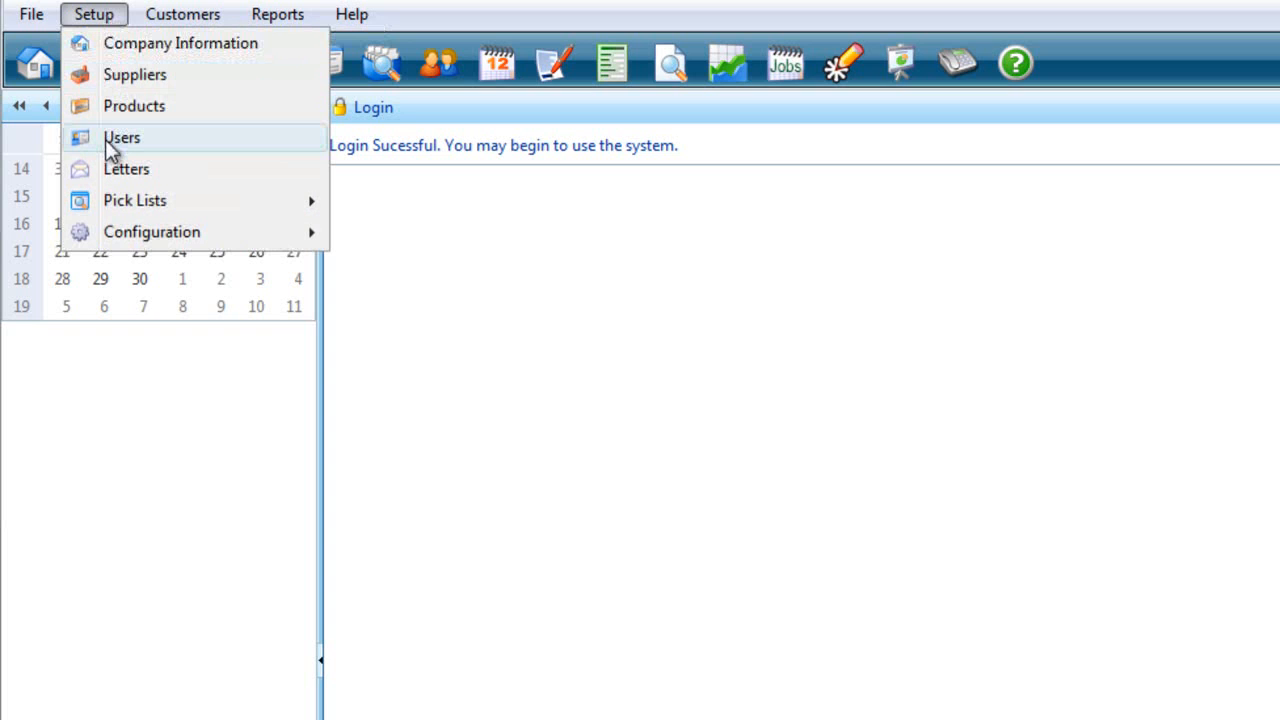
click(122, 136)
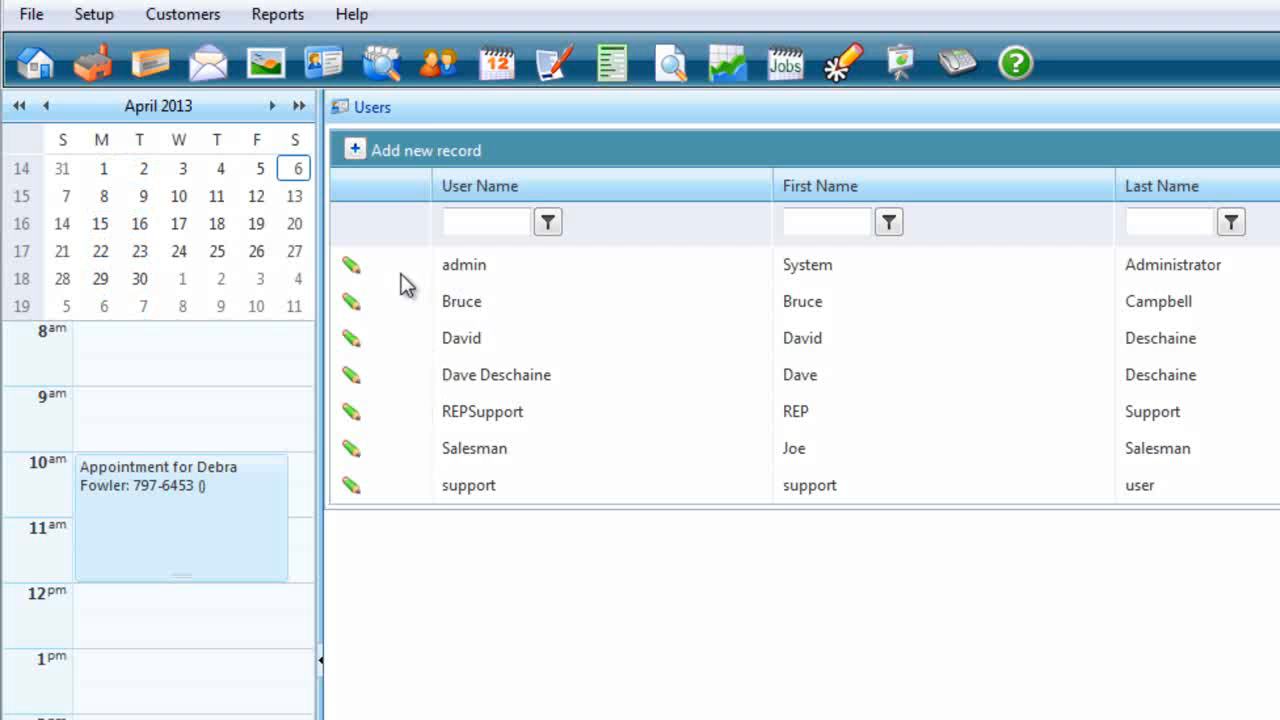
double_click(464, 264)
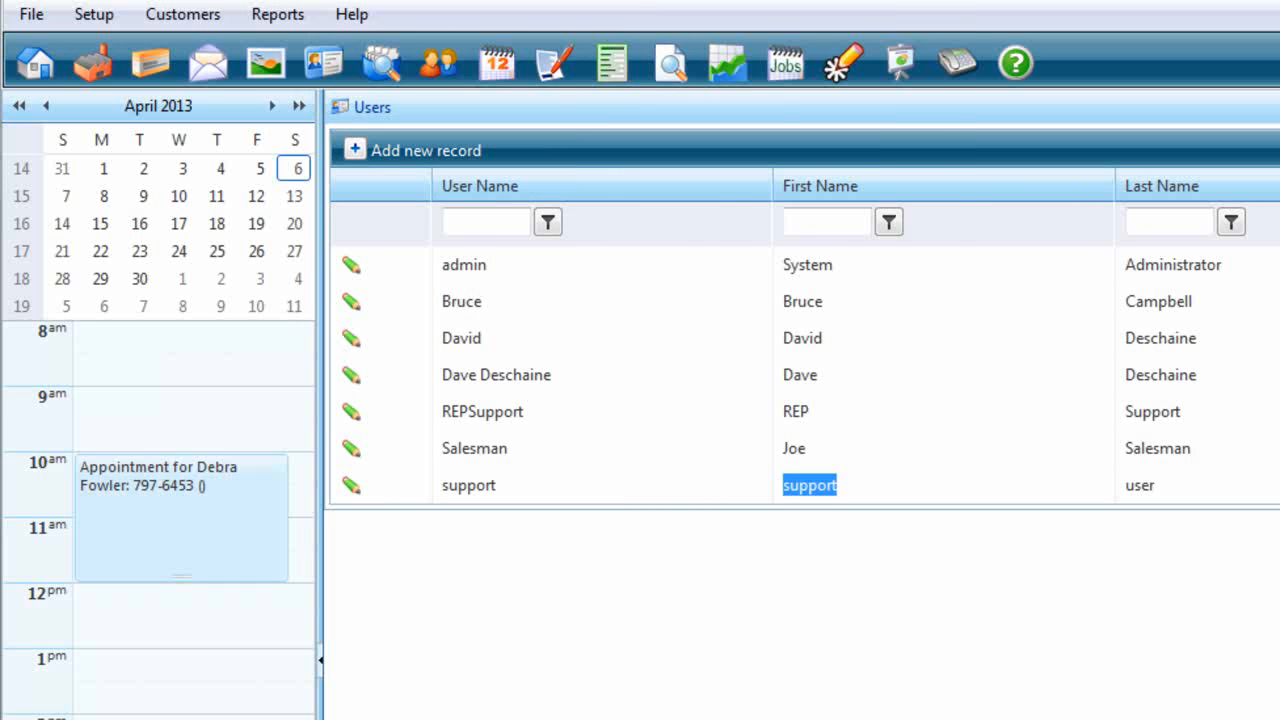
click(352, 264)
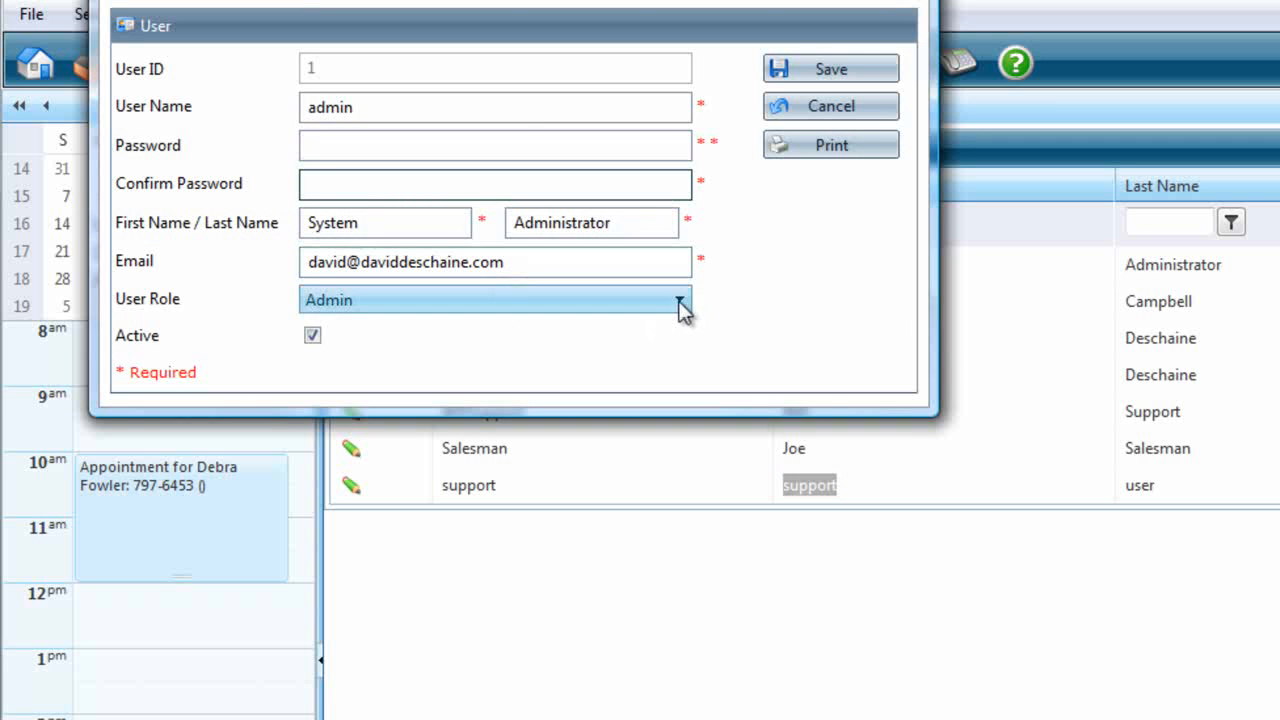
Step: Review the User Role choices, keep Admin, and return to the Users list
click(680, 300)
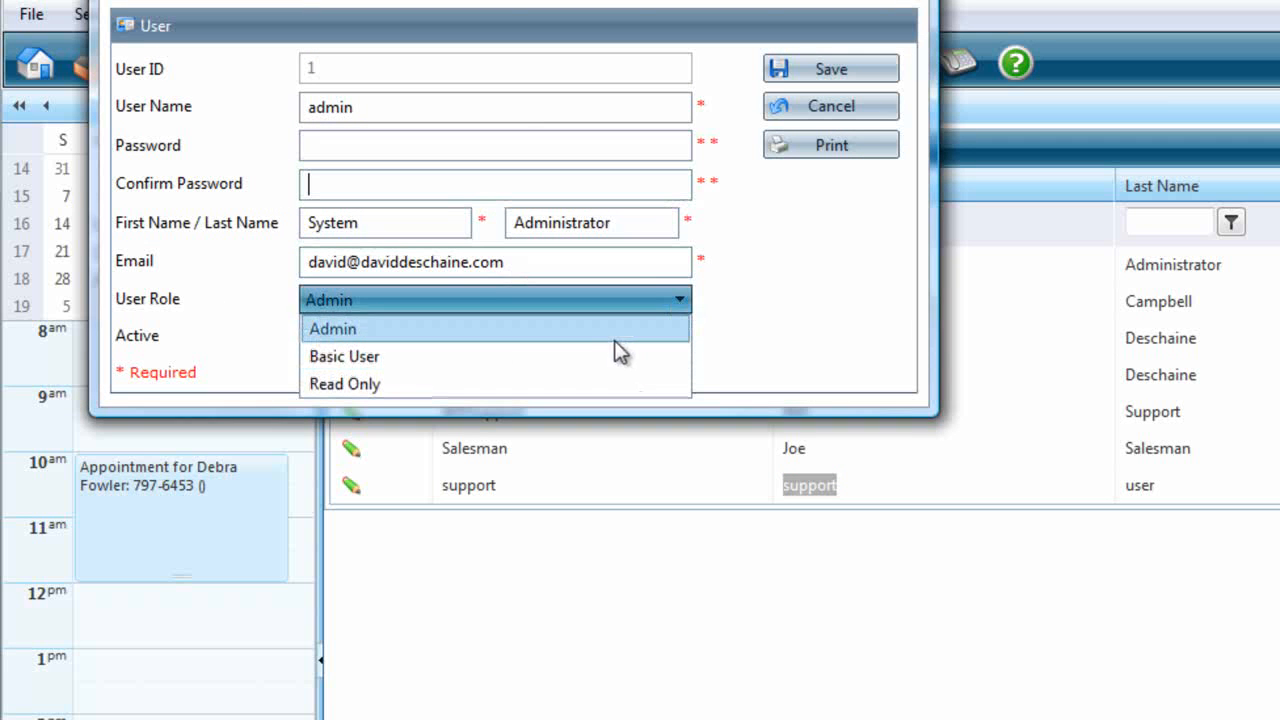
mouse_move(590, 384)
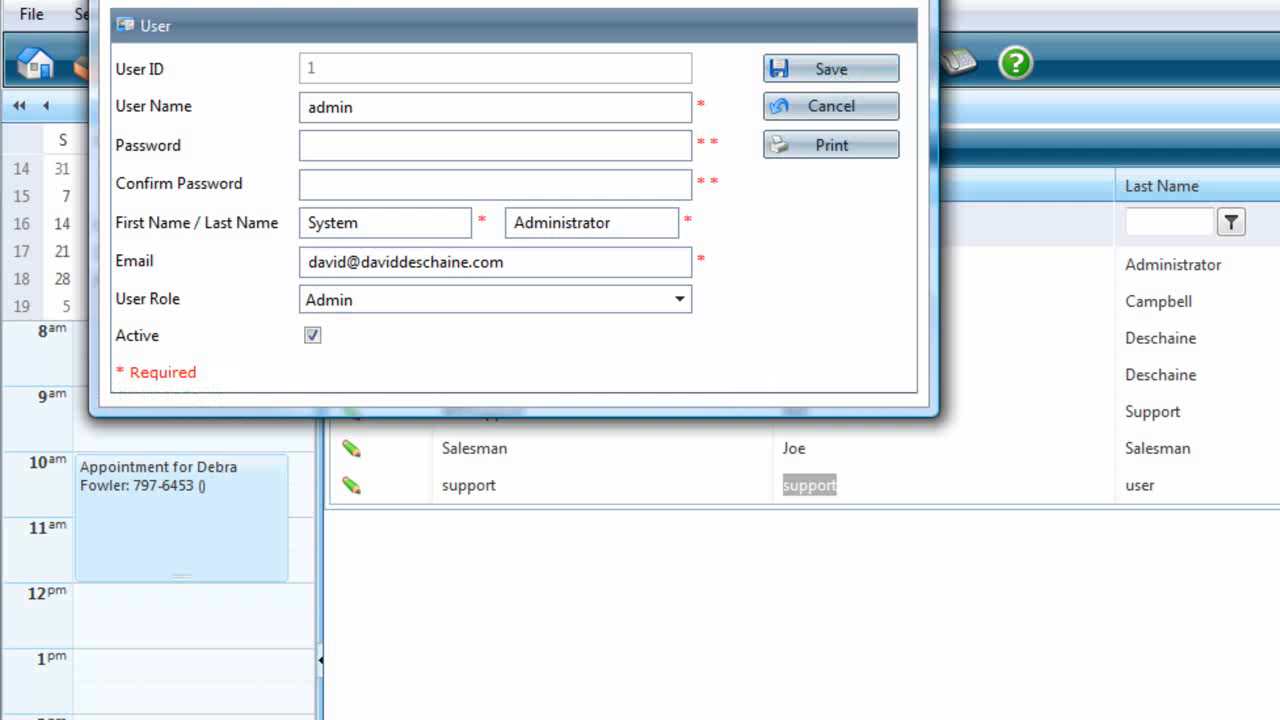
click(32, 14)
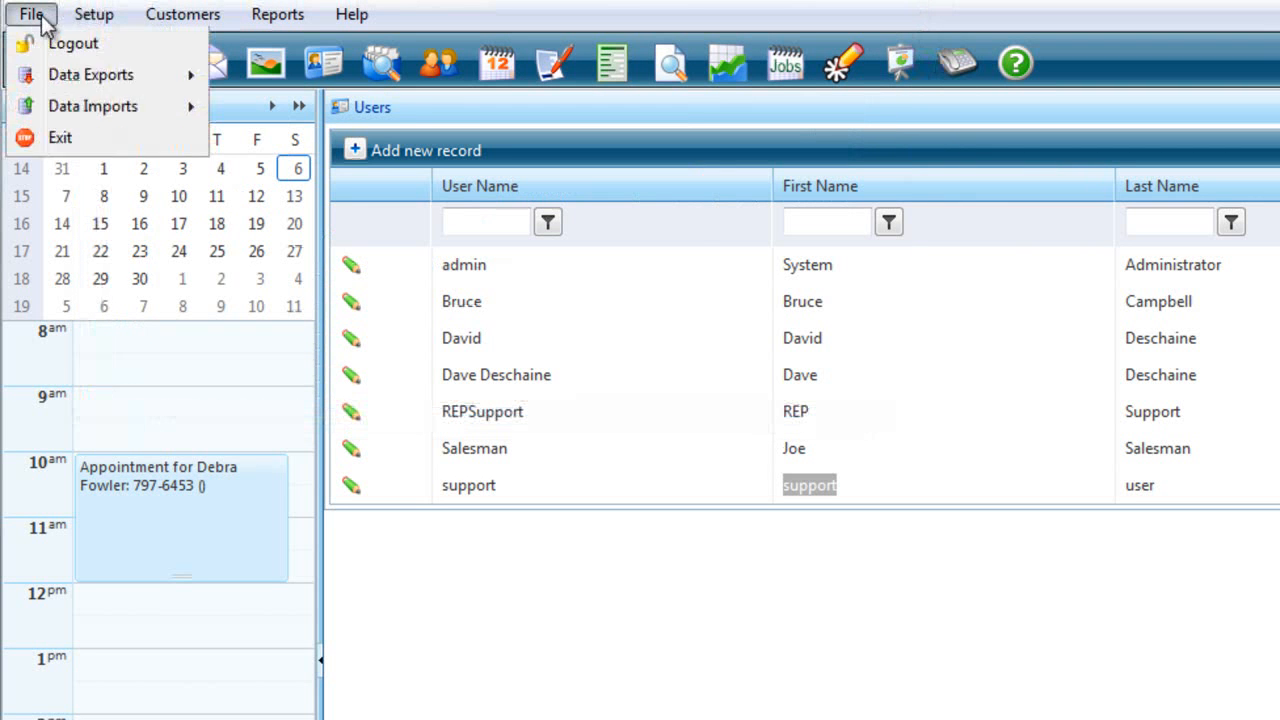